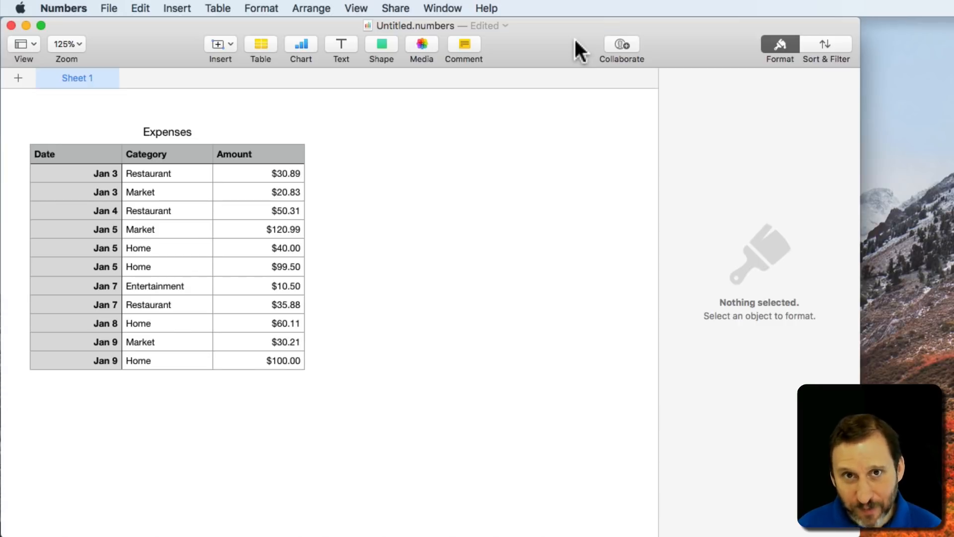
mouse_move(131, 159)
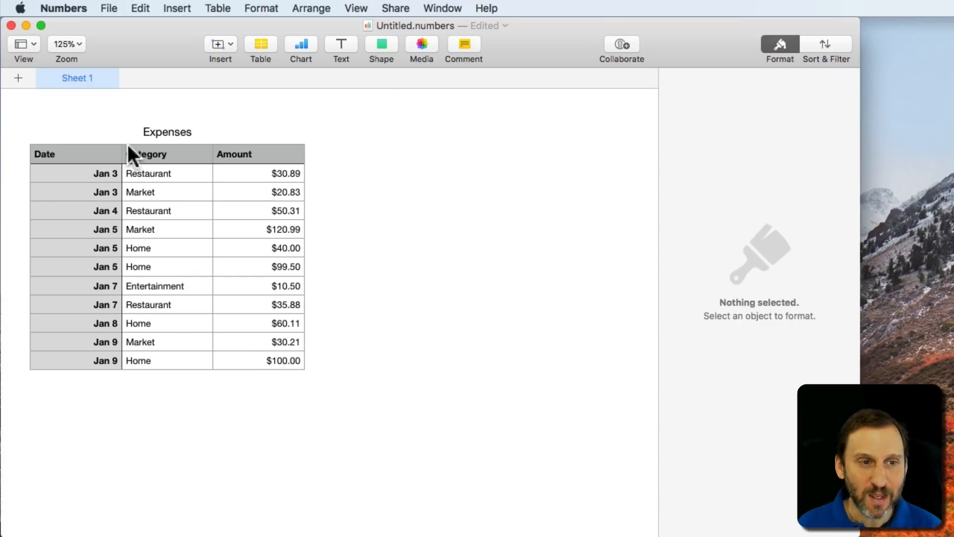
mouse_move(200, 374)
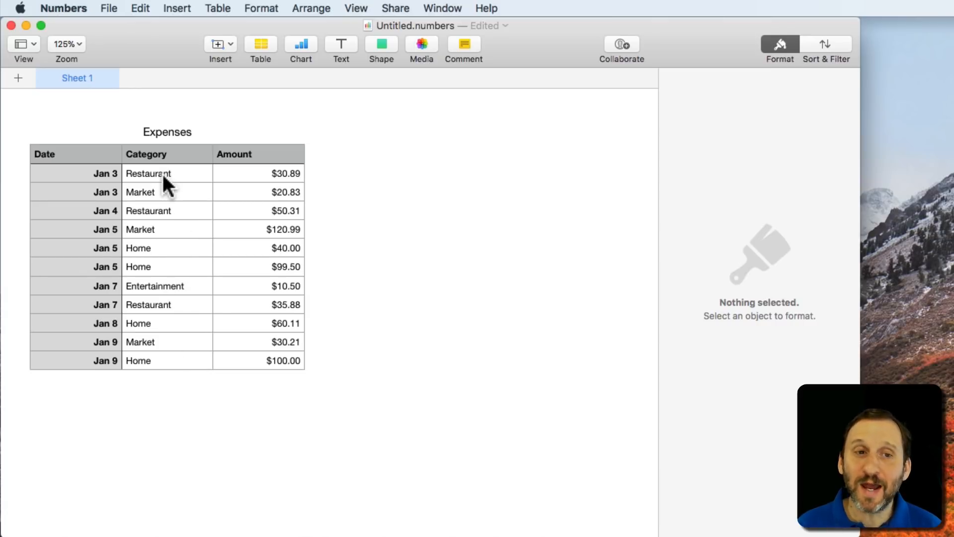
Review the Market, Entertainment and Restaurant entries in the Expenses Category column
click(167, 192)
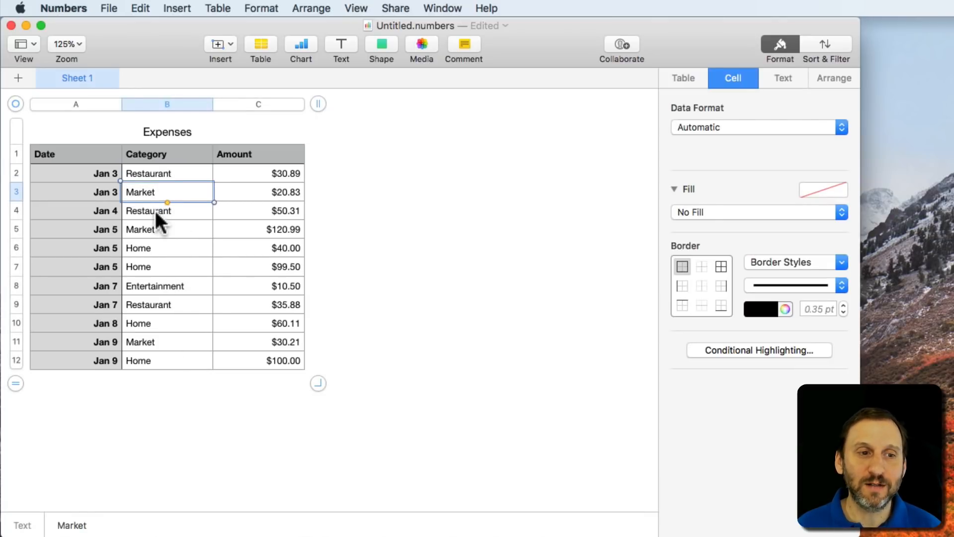
click(167, 286)
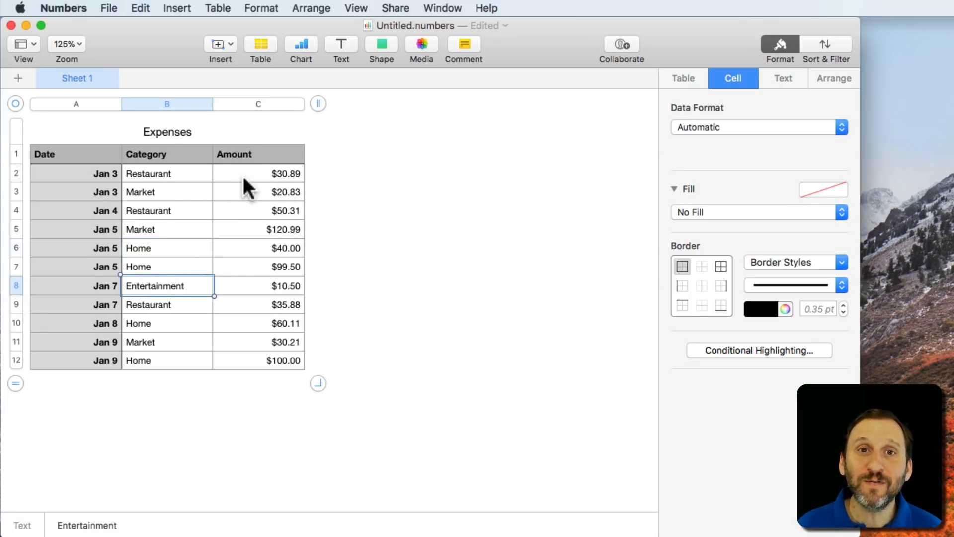
click(167, 173)
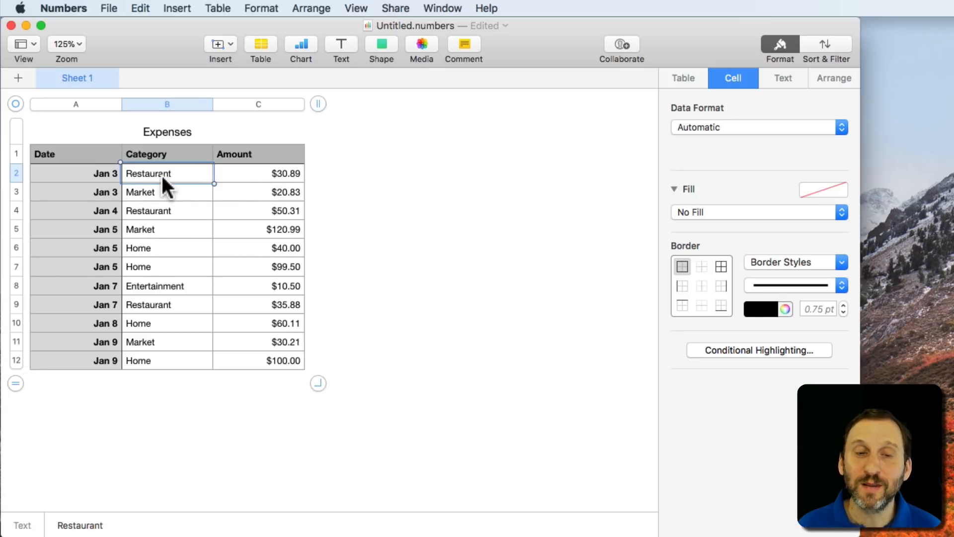
click(166, 211)
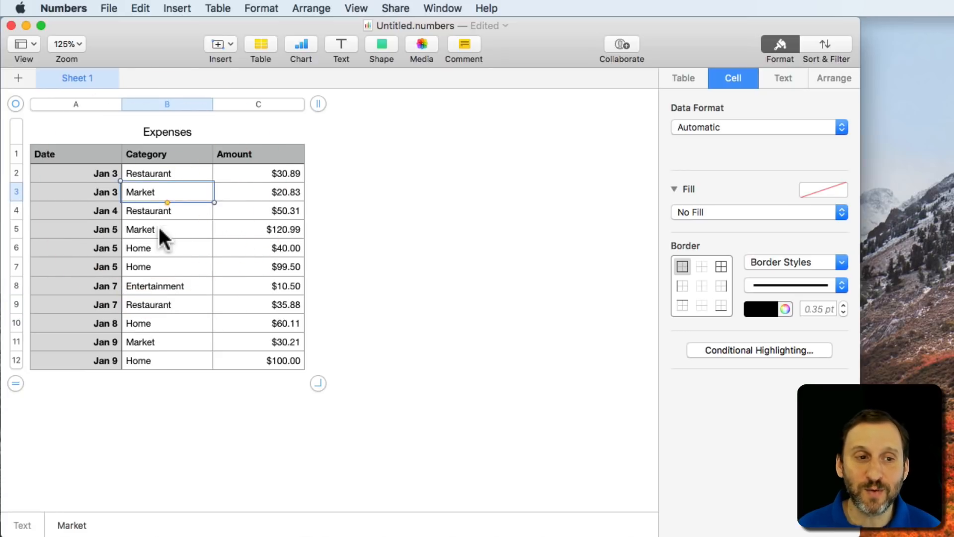
click(167, 229)
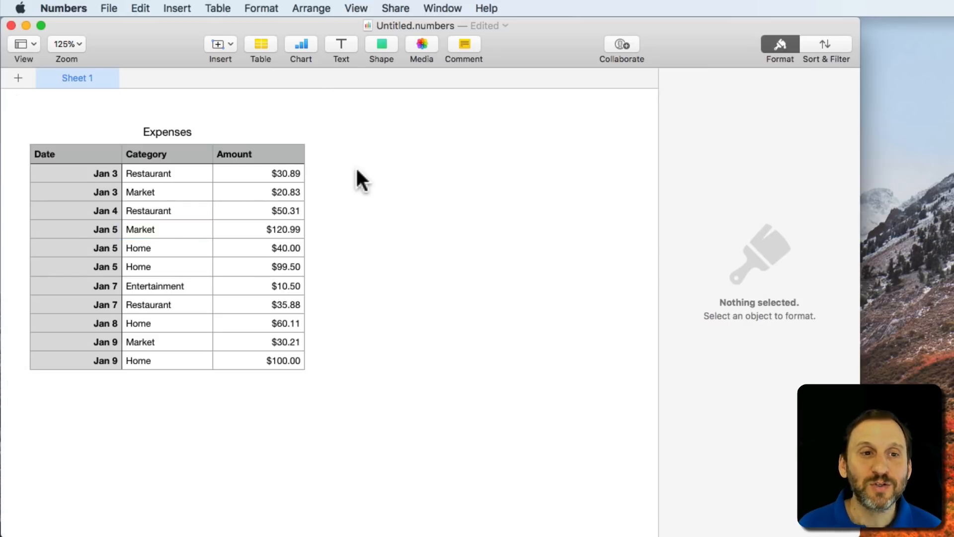
Add a By Category table with headers Category and Total, and Restaurant in A2
click(260, 44)
text(By Category)
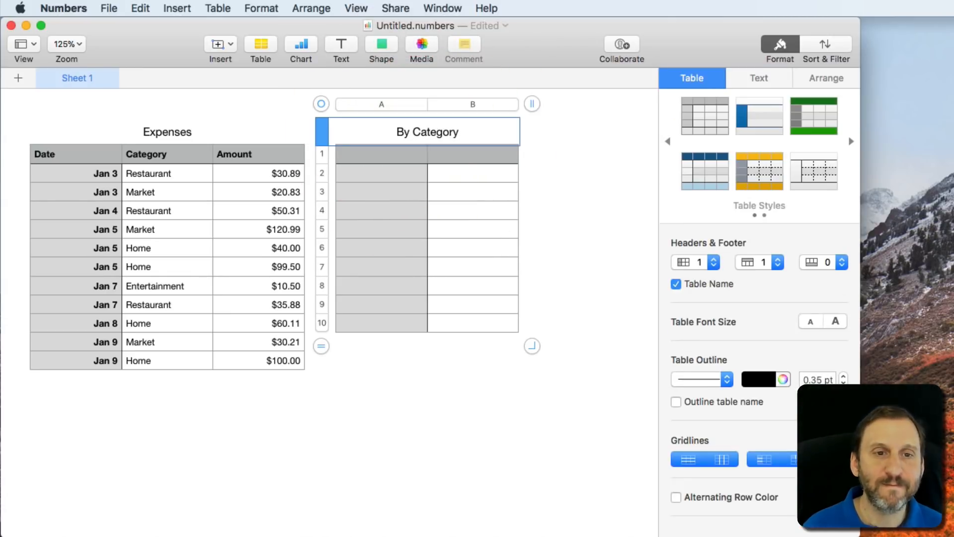
click(381, 154)
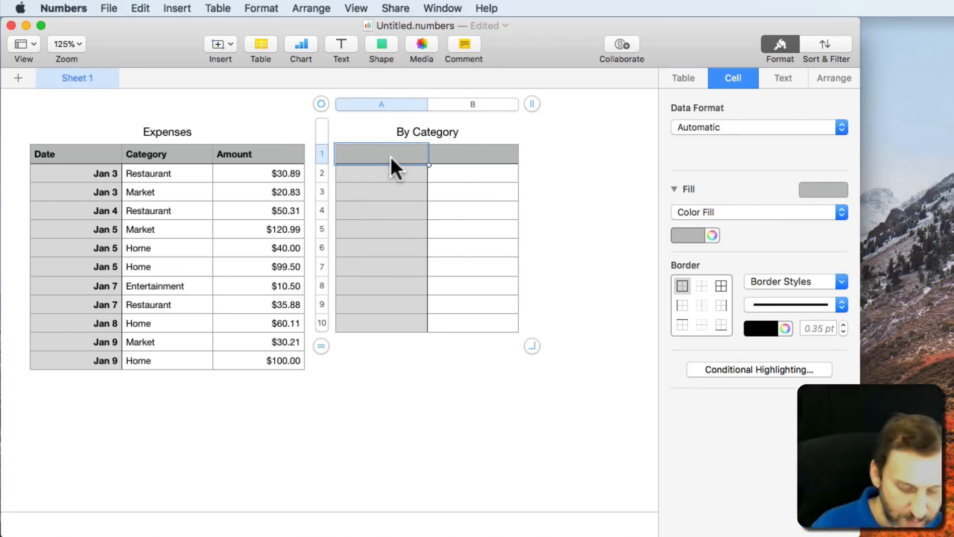
text(Cate)
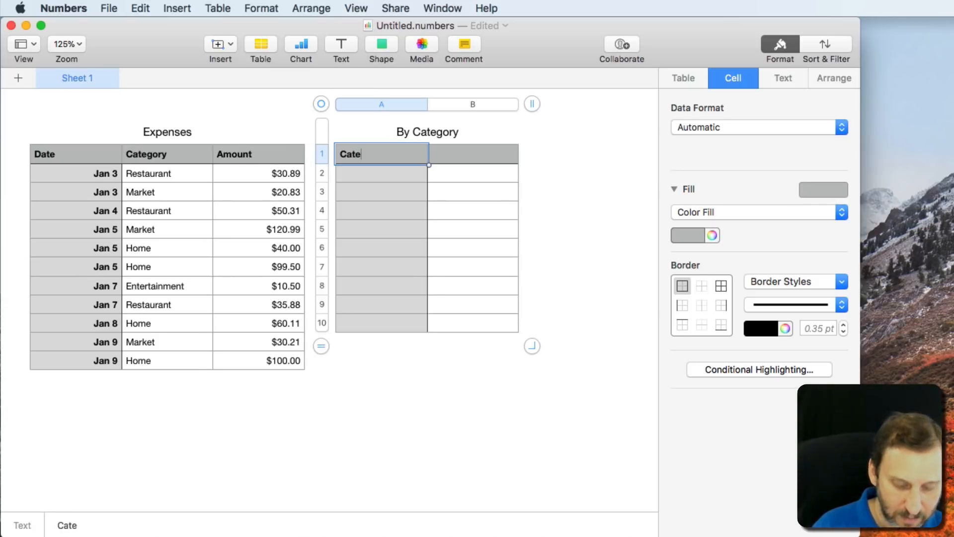
text(Total)
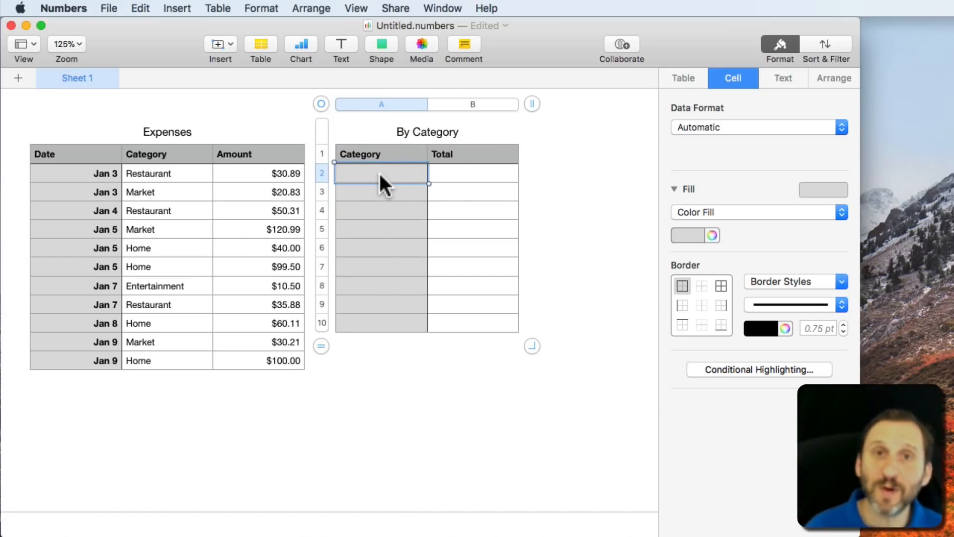
text(Restaurant)
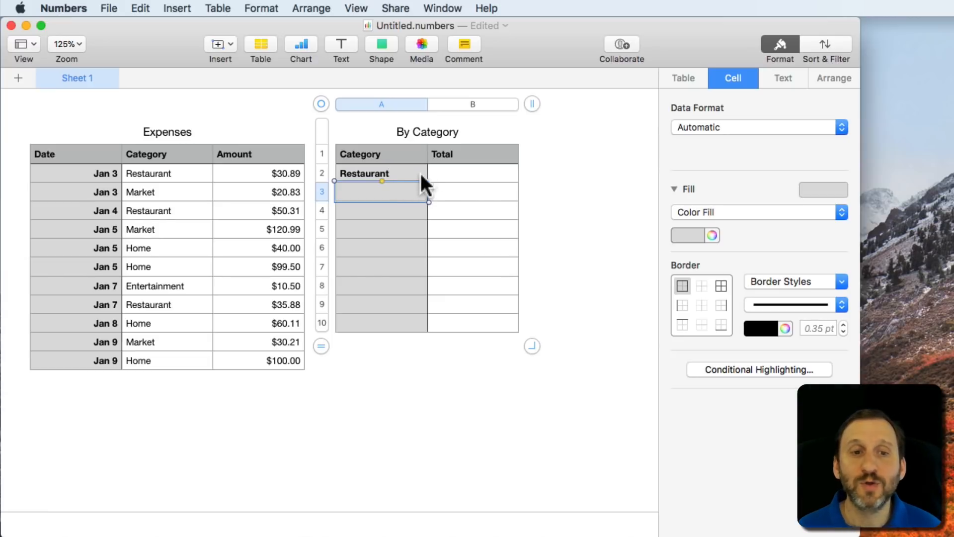
Start a SUMIF formula in Restaurant's Total cell B2 and read the SUMIF syntax
click(472, 174)
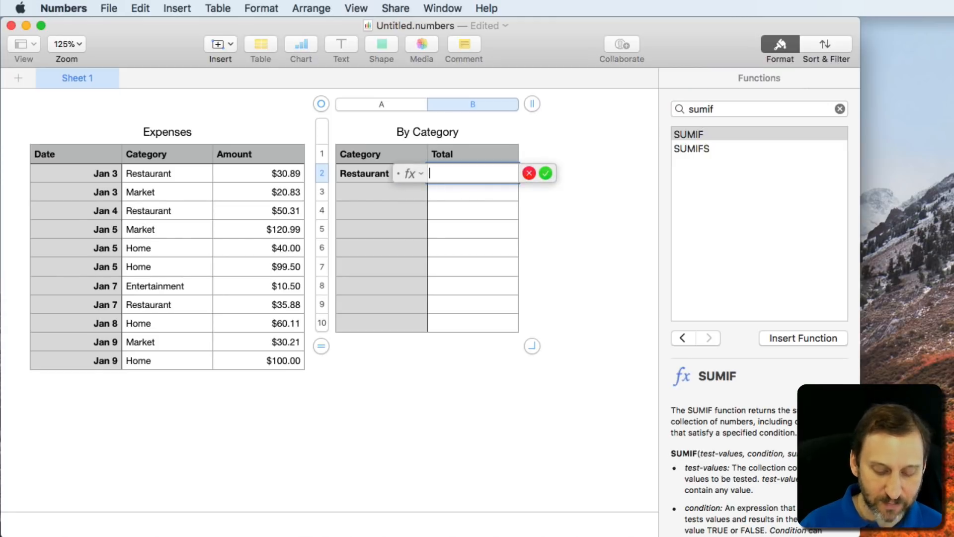
text(SUMIF)
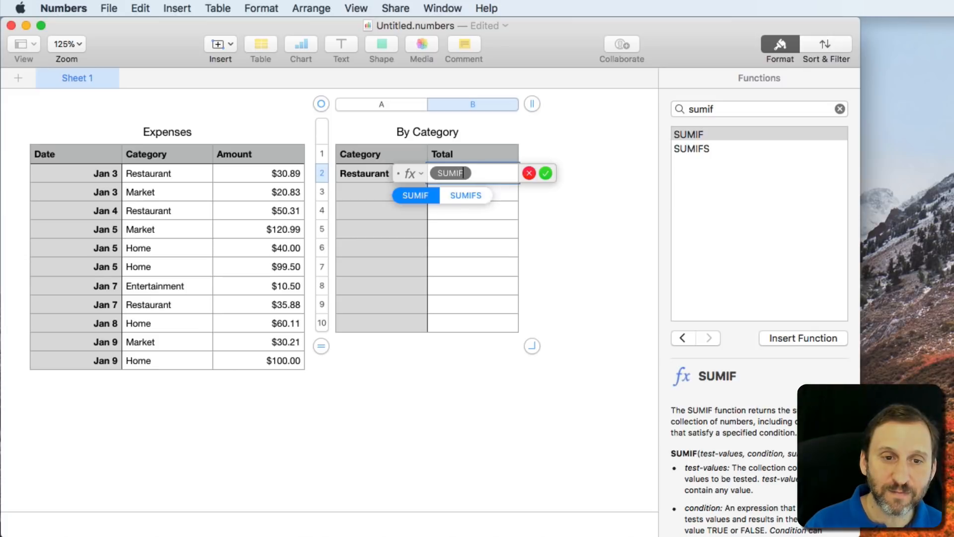
click(414, 195)
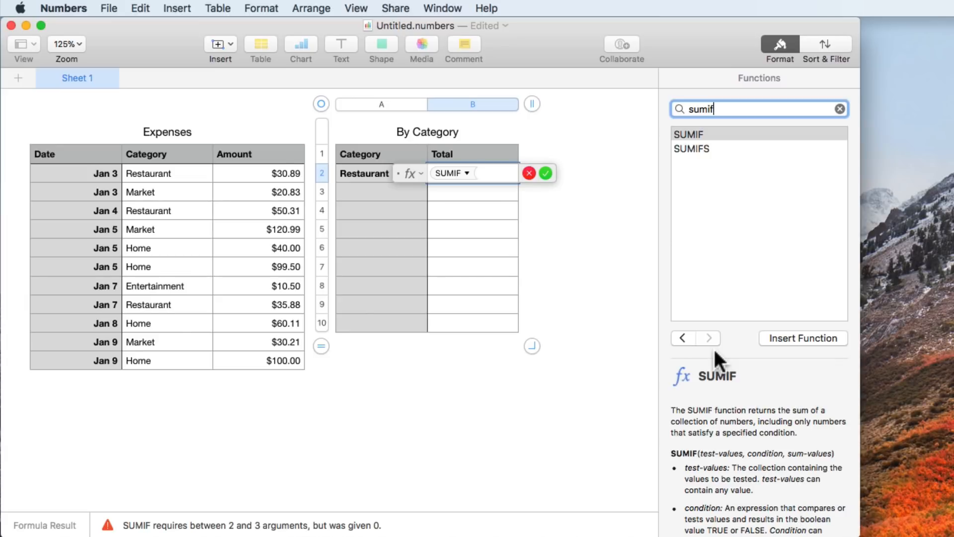
mouse_move(737, 255)
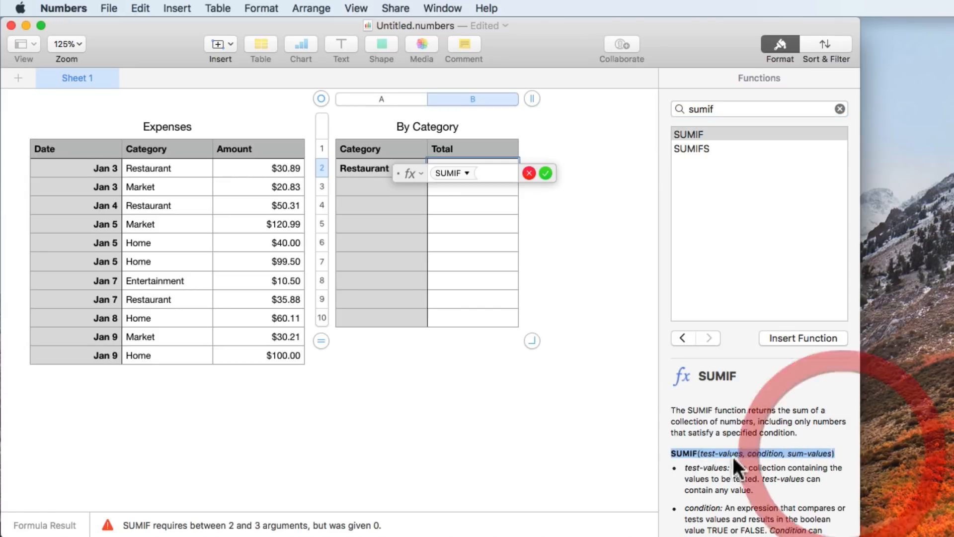
mouse_move(818, 465)
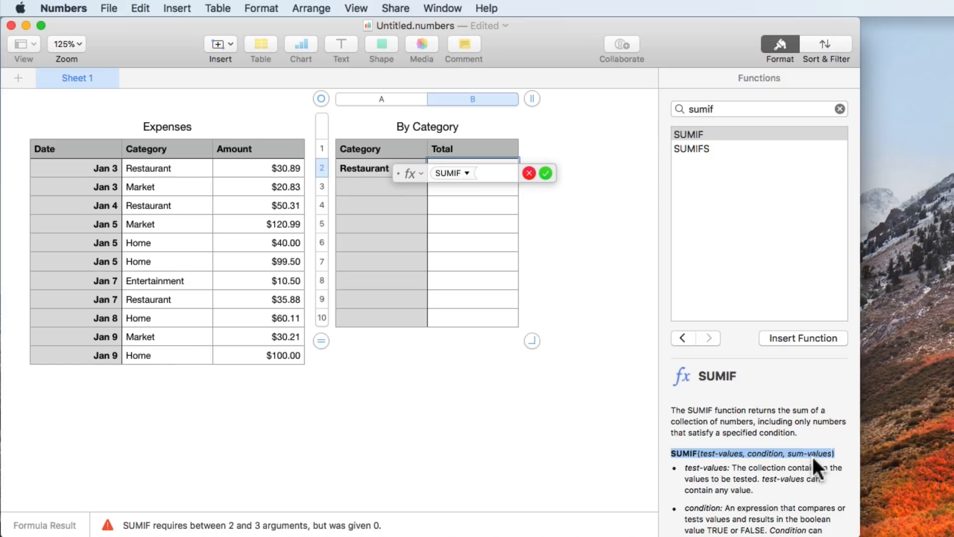
scroll(down, 3)
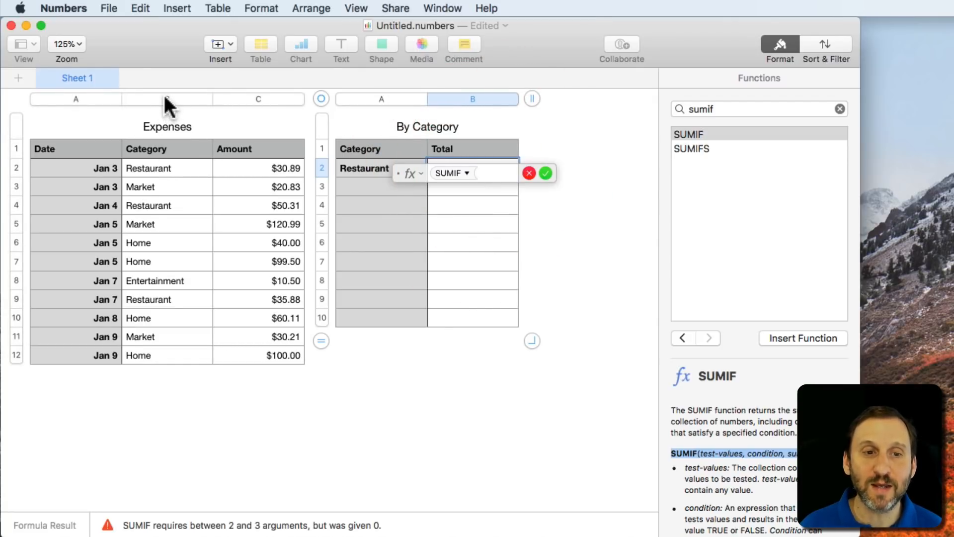
Complete =SUMIF(Category,"Restaurant",Amount) in B2, which shows $117.08
drag(148, 168, 148, 355)
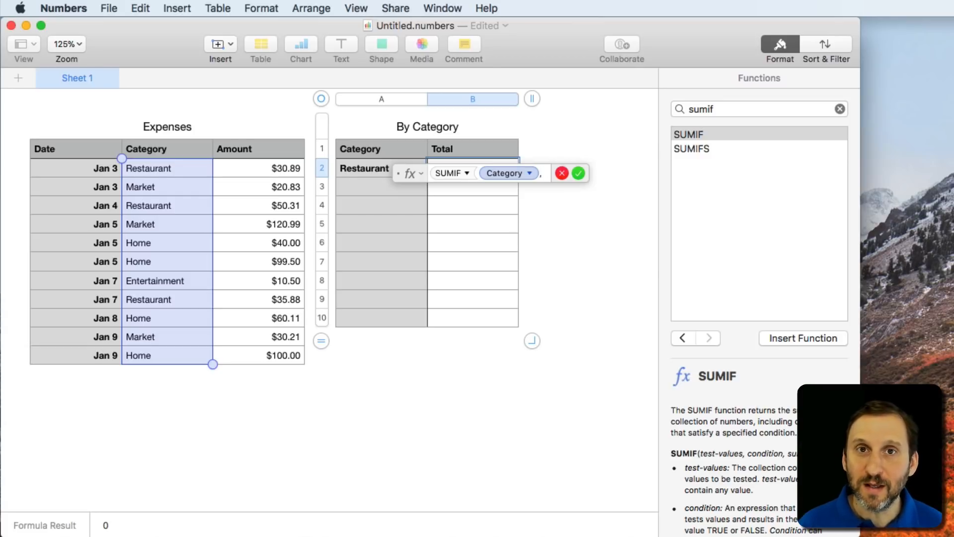
text(,)
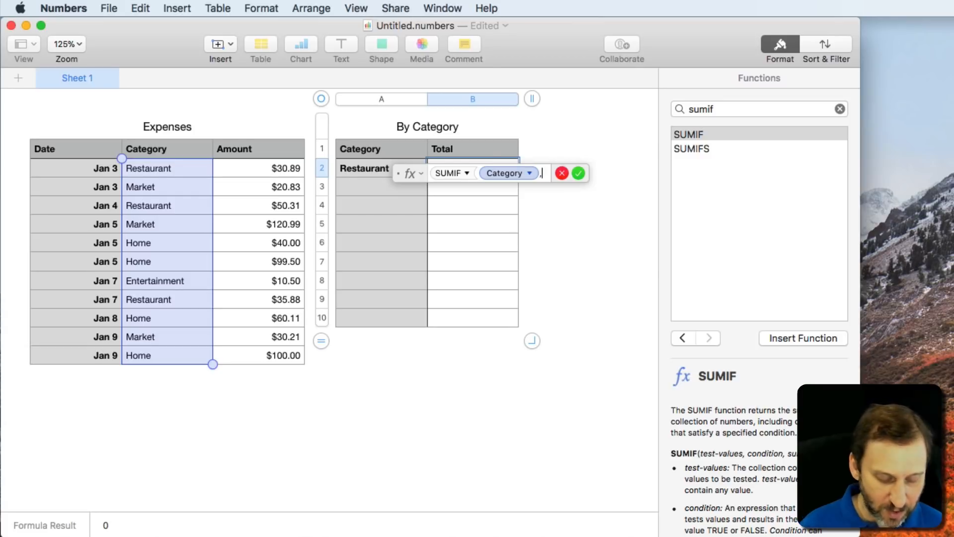
text("Re)
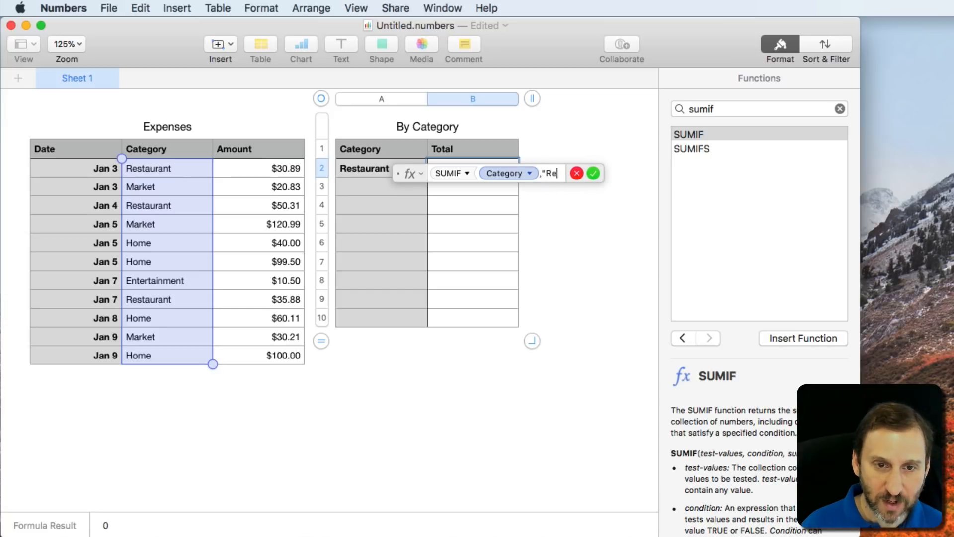
text(staurant",Amount))
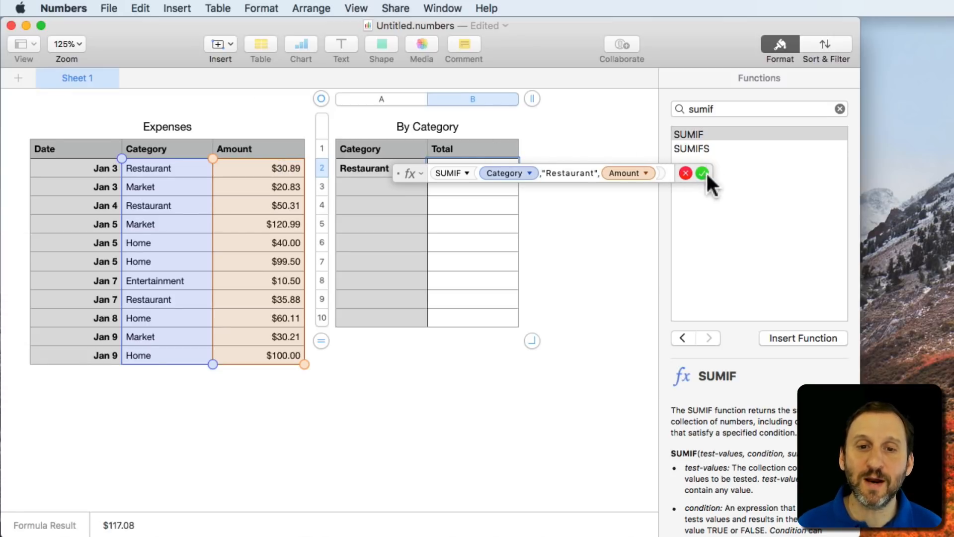
mouse_move(702, 173)
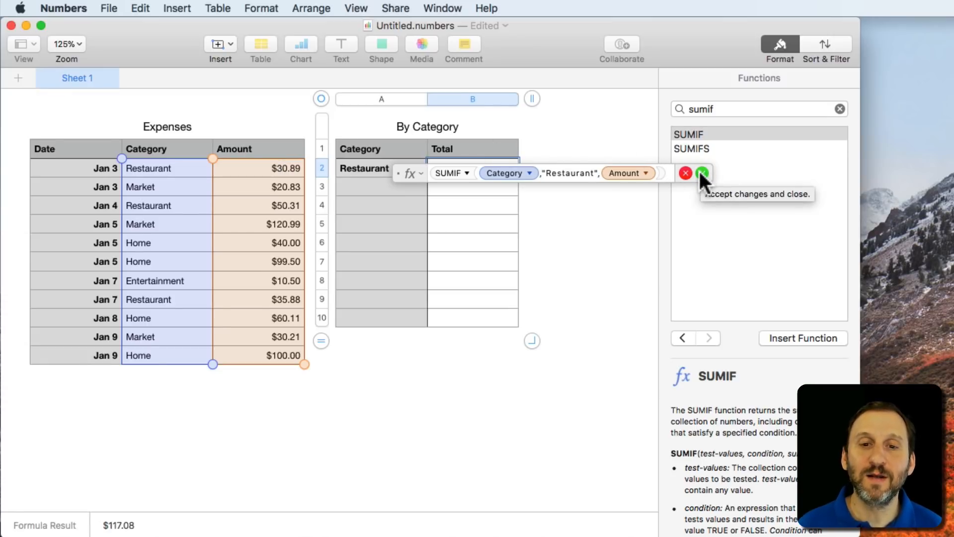
click(702, 173)
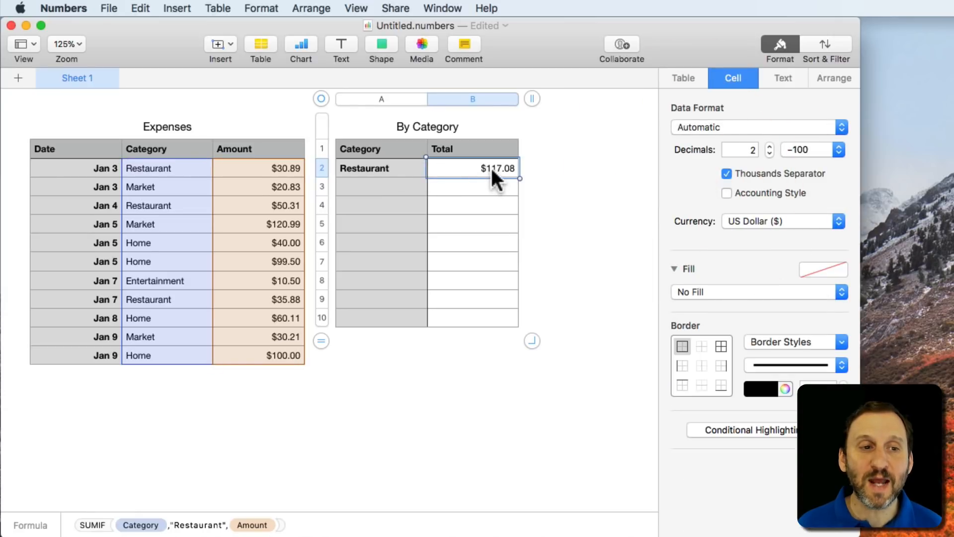
mouse_move(274, 177)
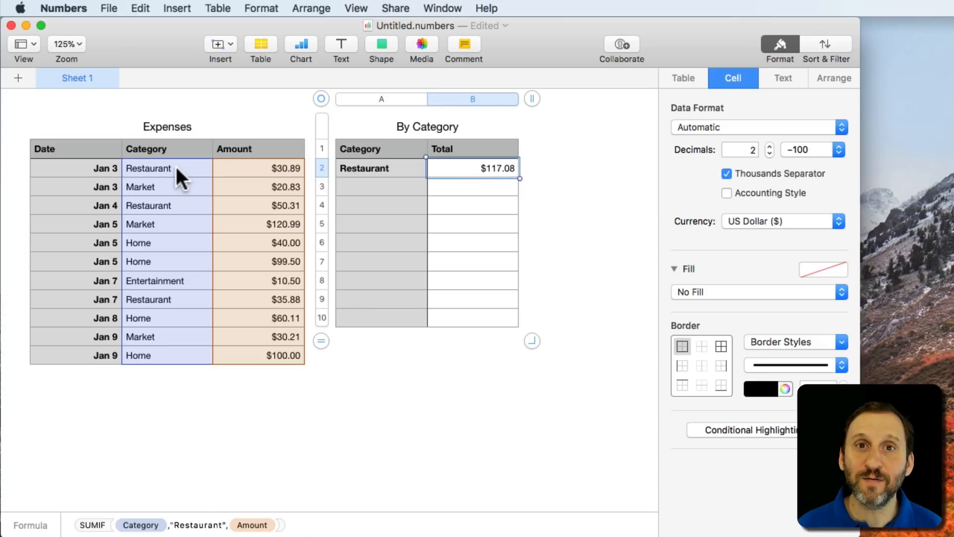
mouse_move(396, 206)
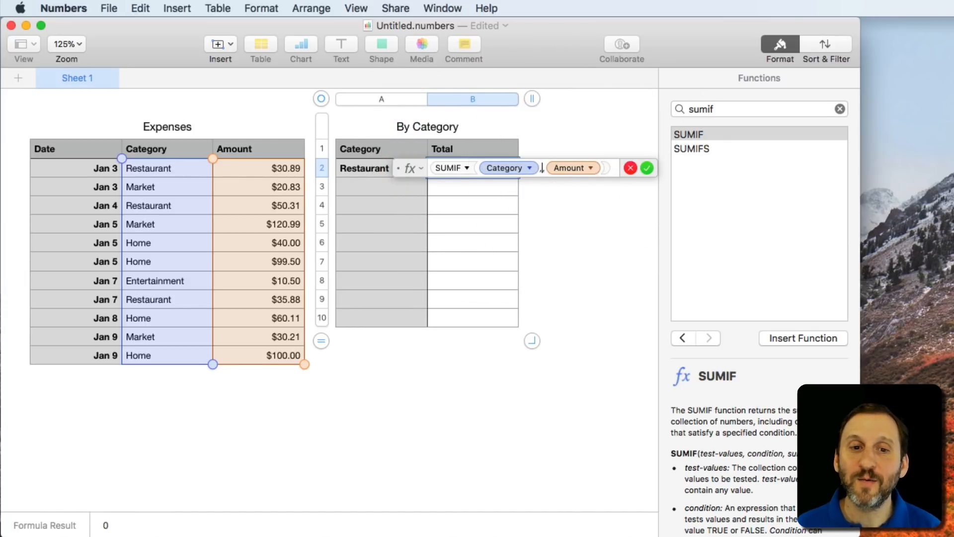
Replace "Restaurant" in B2's SUMIF with a reference to $A2, keeping $117.08
click(364, 169)
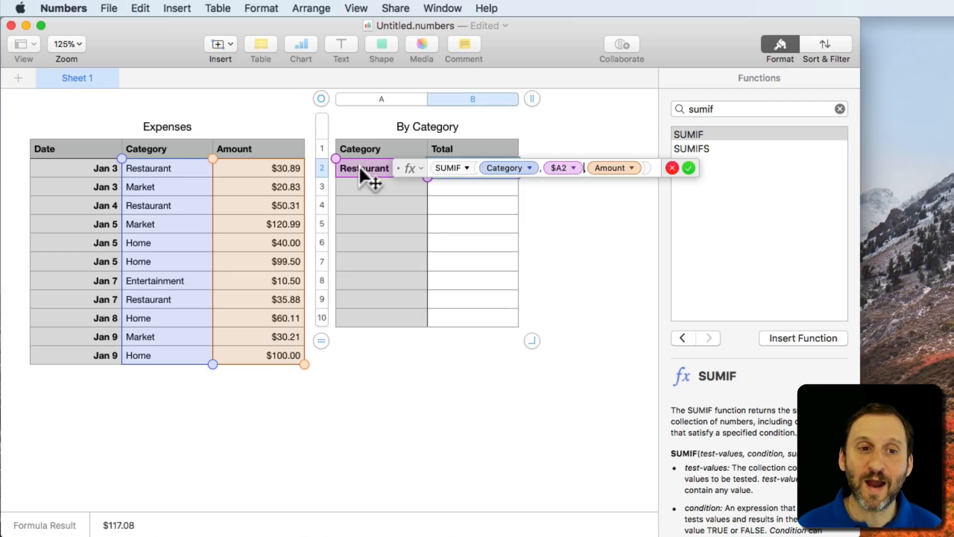
click(688, 168)
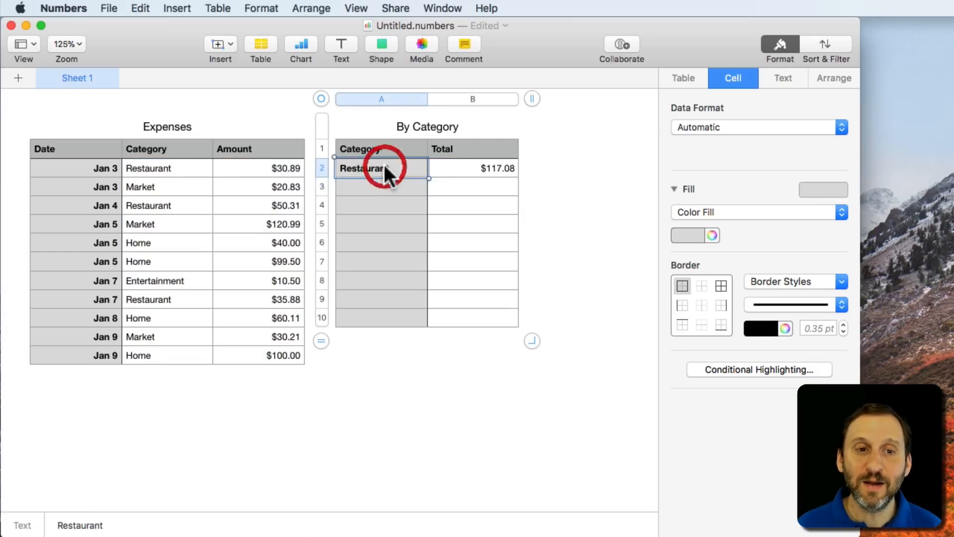
click(473, 168)
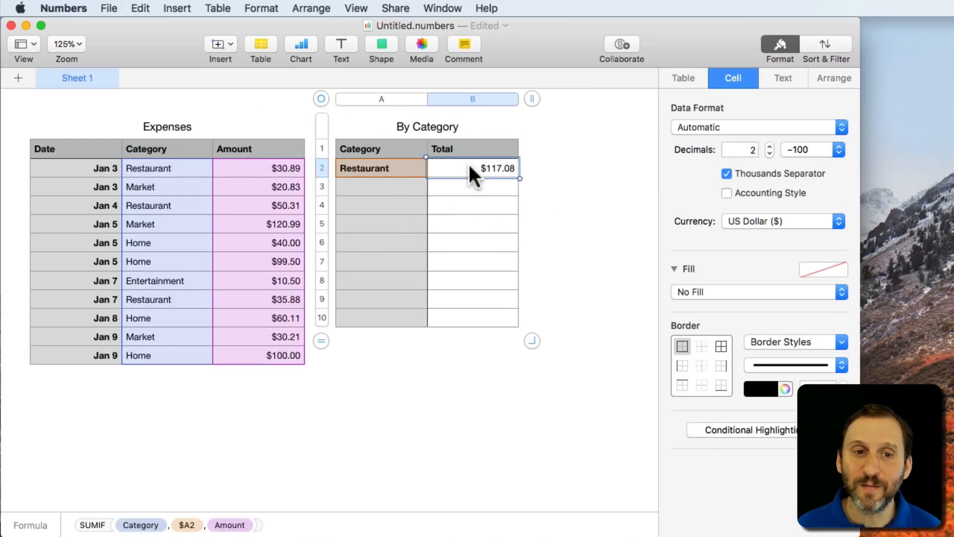
click(381, 187)
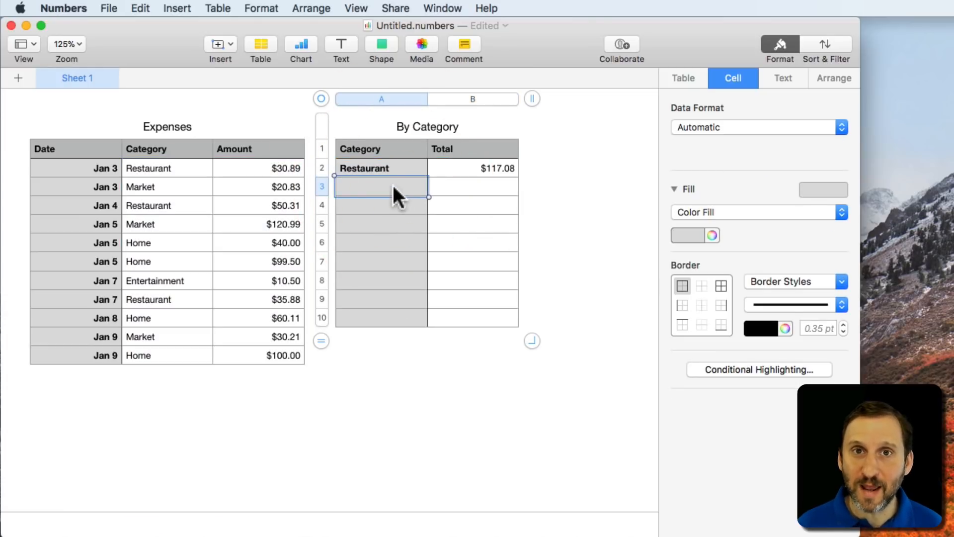
Add Market in A3 with B2's SUMIF copied to B3, totaling $172.03
text(Market)
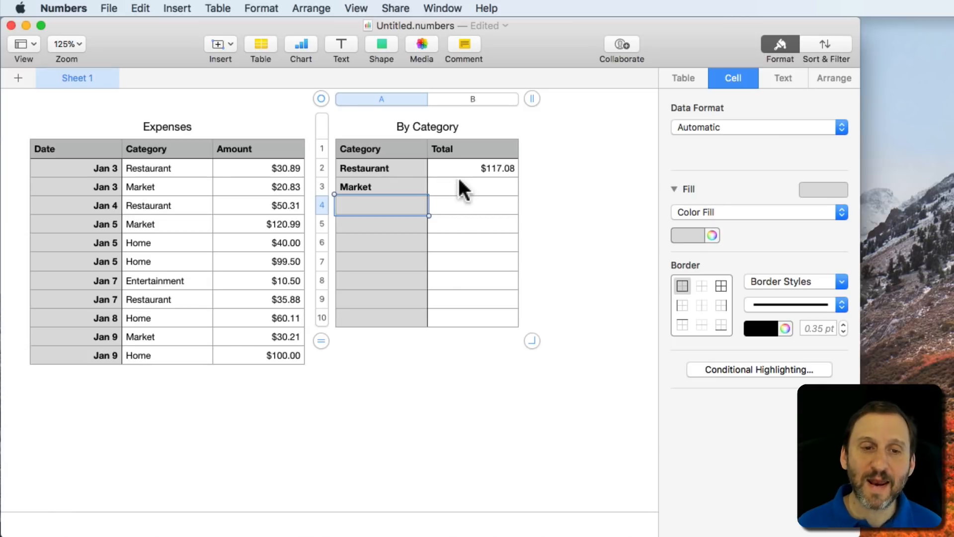
click(472, 168)
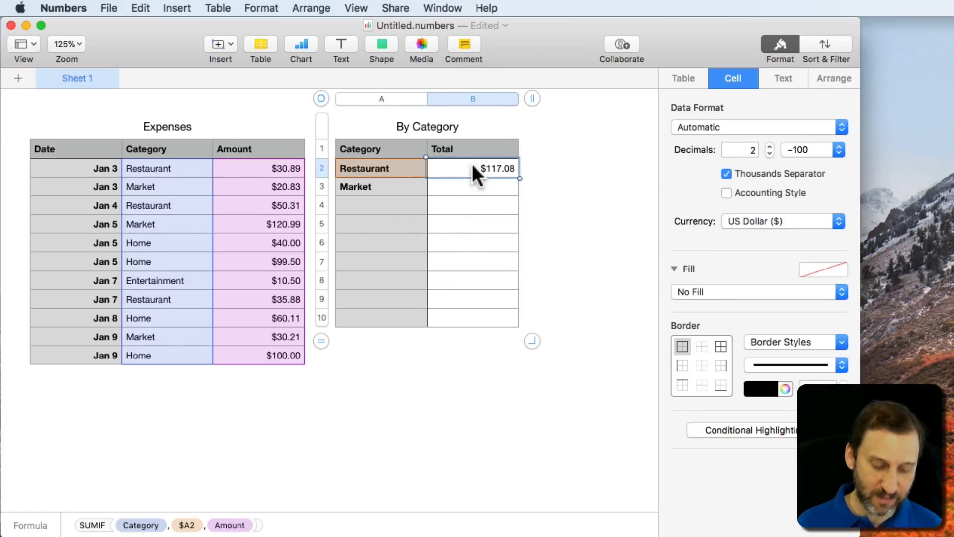
click(472, 187)
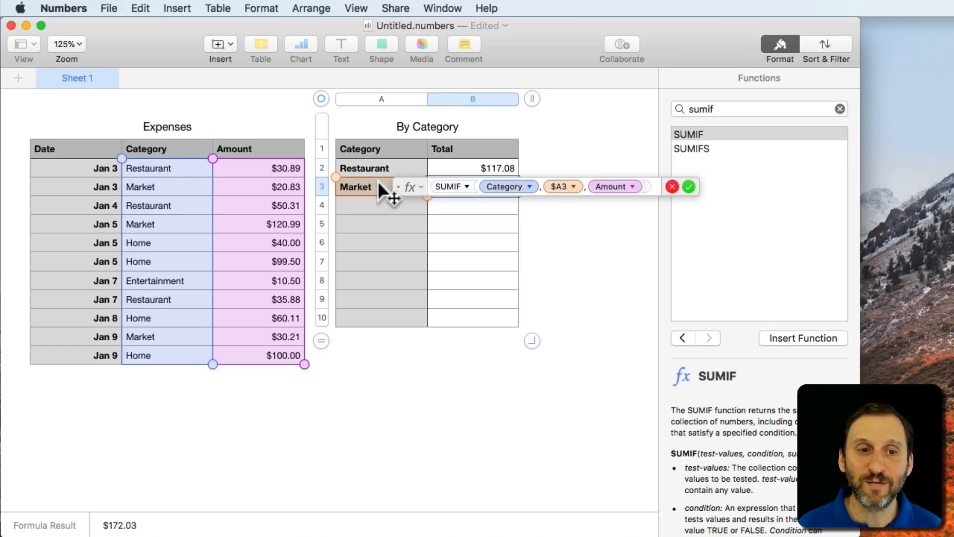
click(688, 186)
text(Home)
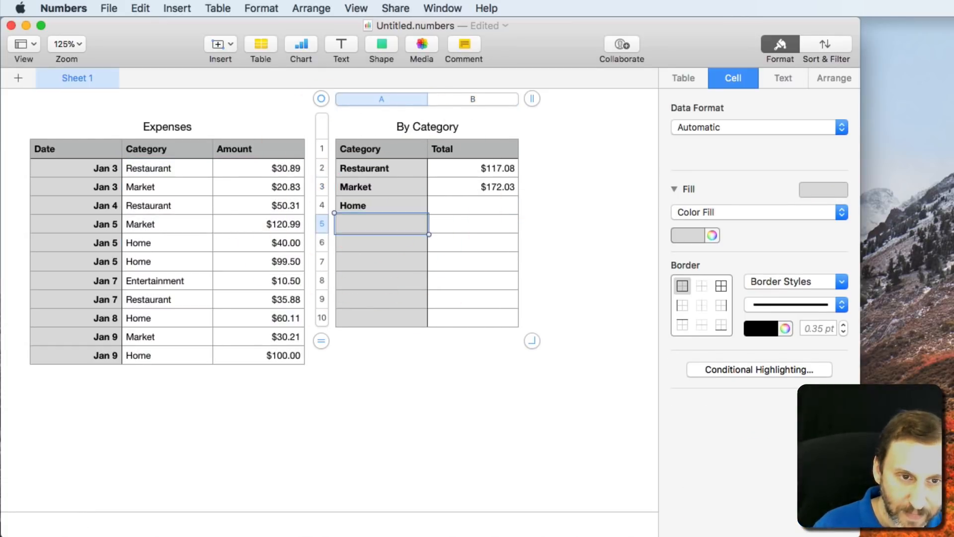
Add Home and Entertainment rows with SUMIF totals of $299.61 and $10.50
text(Entertainment)
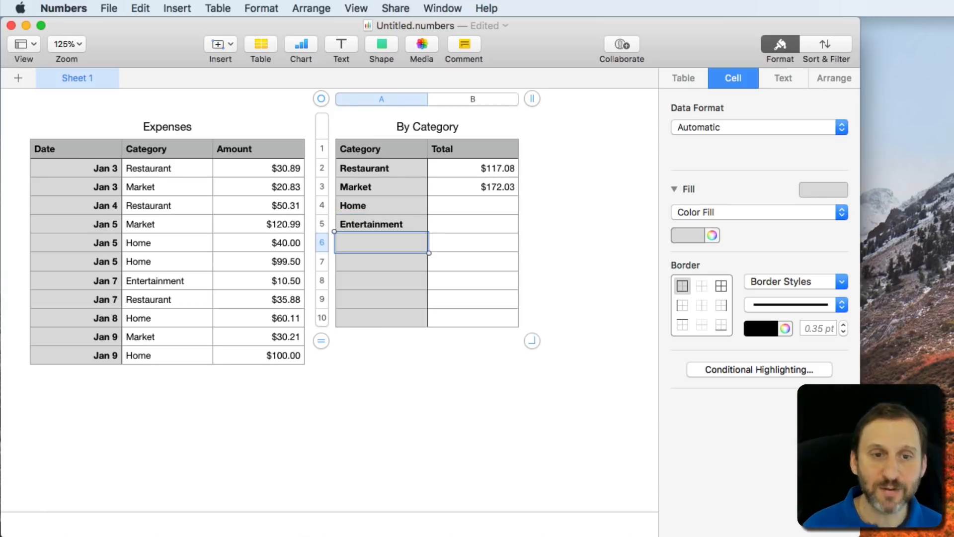
click(472, 187)
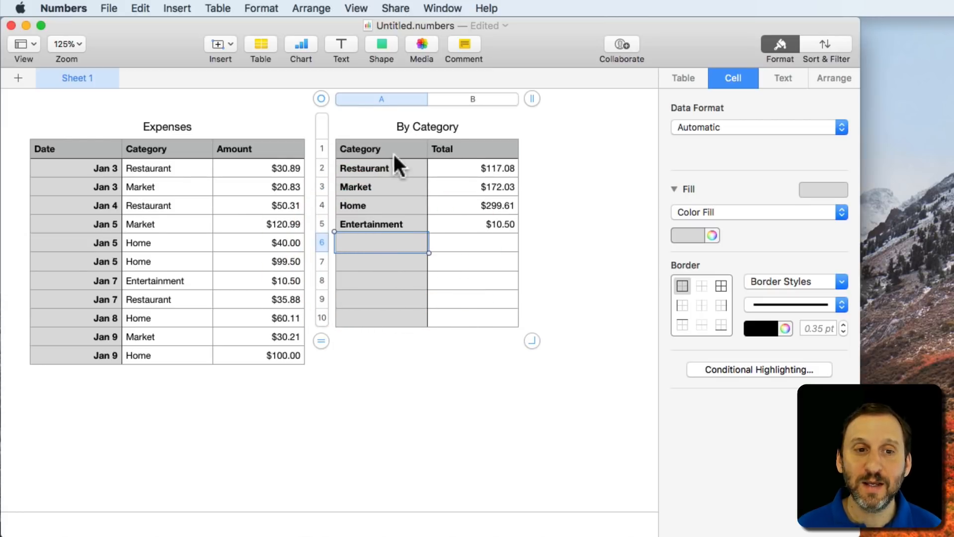
mouse_move(499, 247)
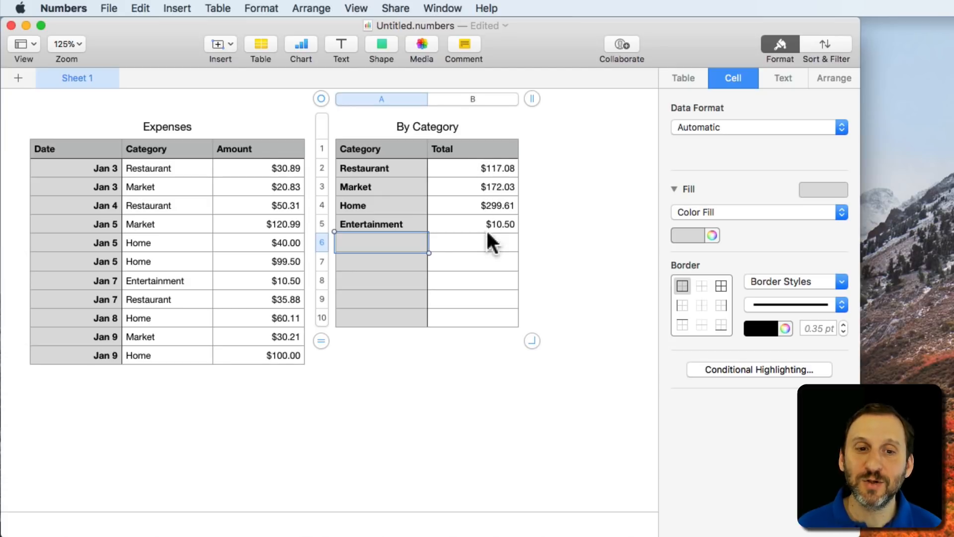
mouse_move(411, 280)
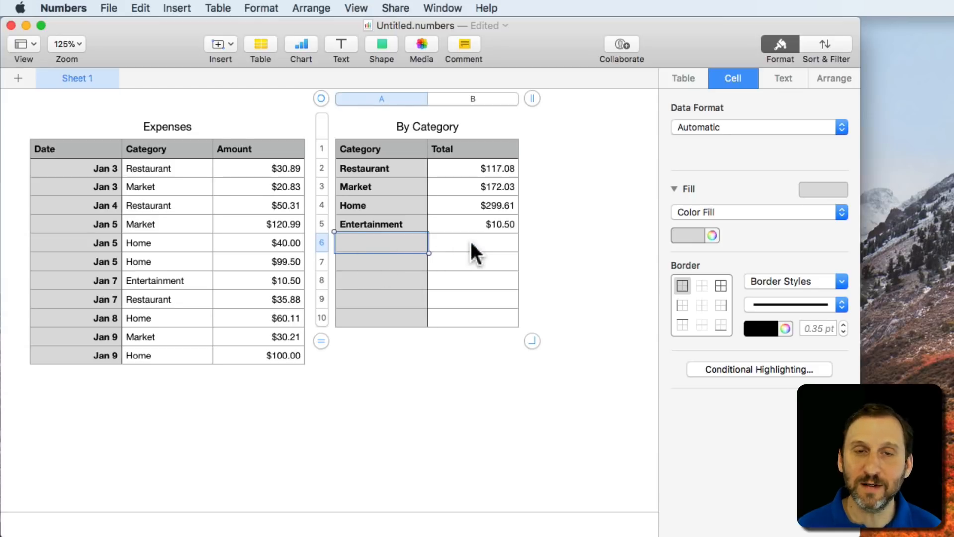
mouse_move(314, 225)
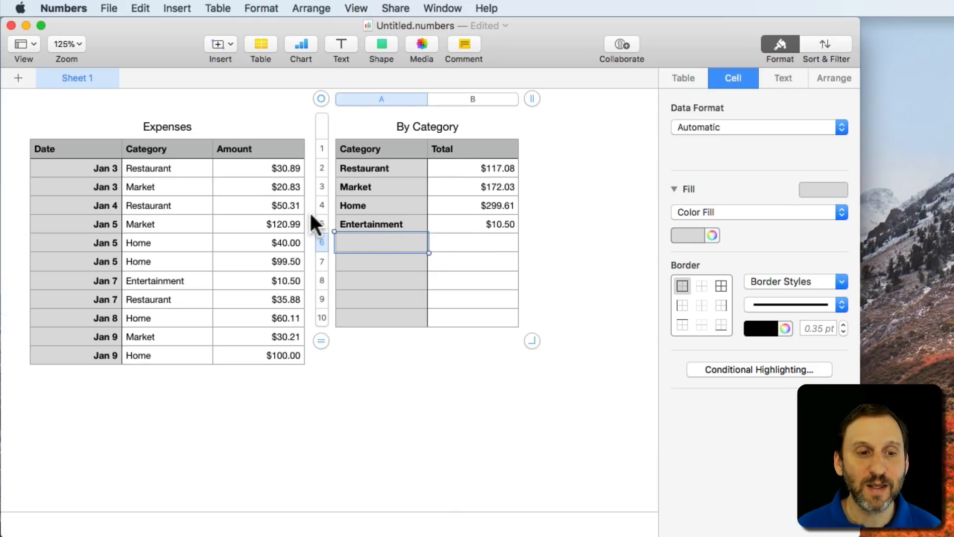